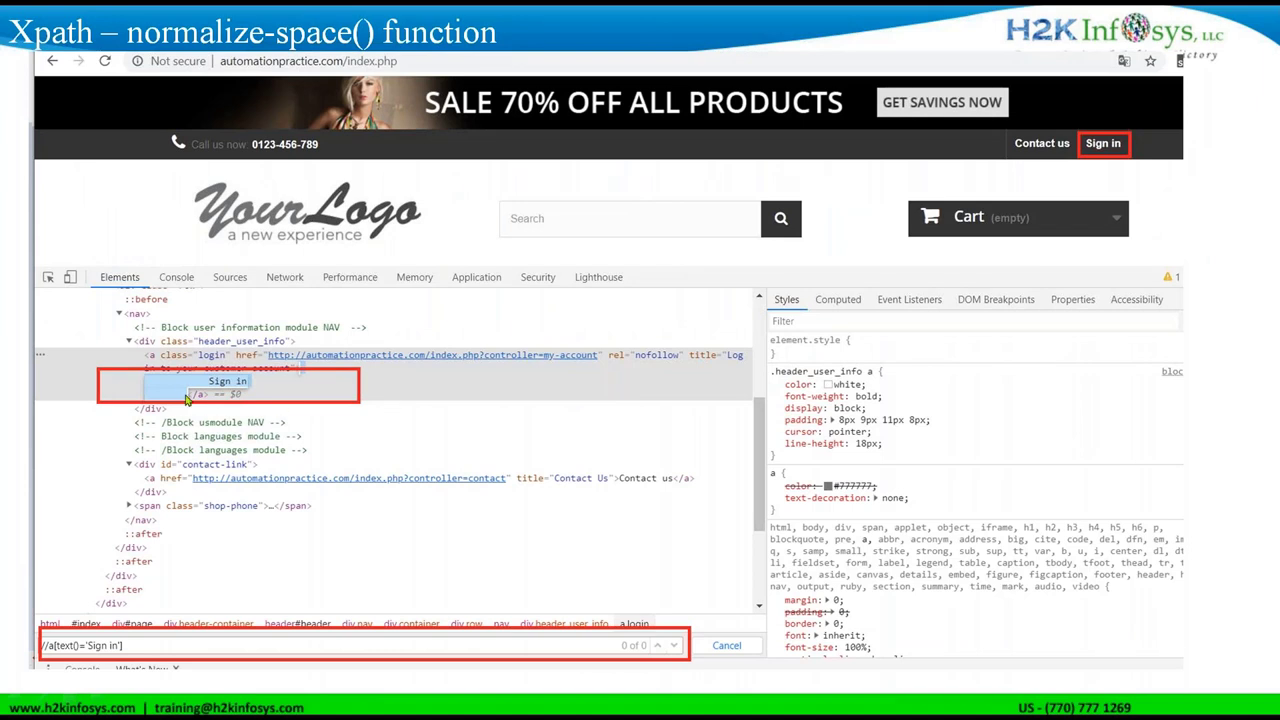
{"action": "mouse_move", "coordinate": [172, 407]}
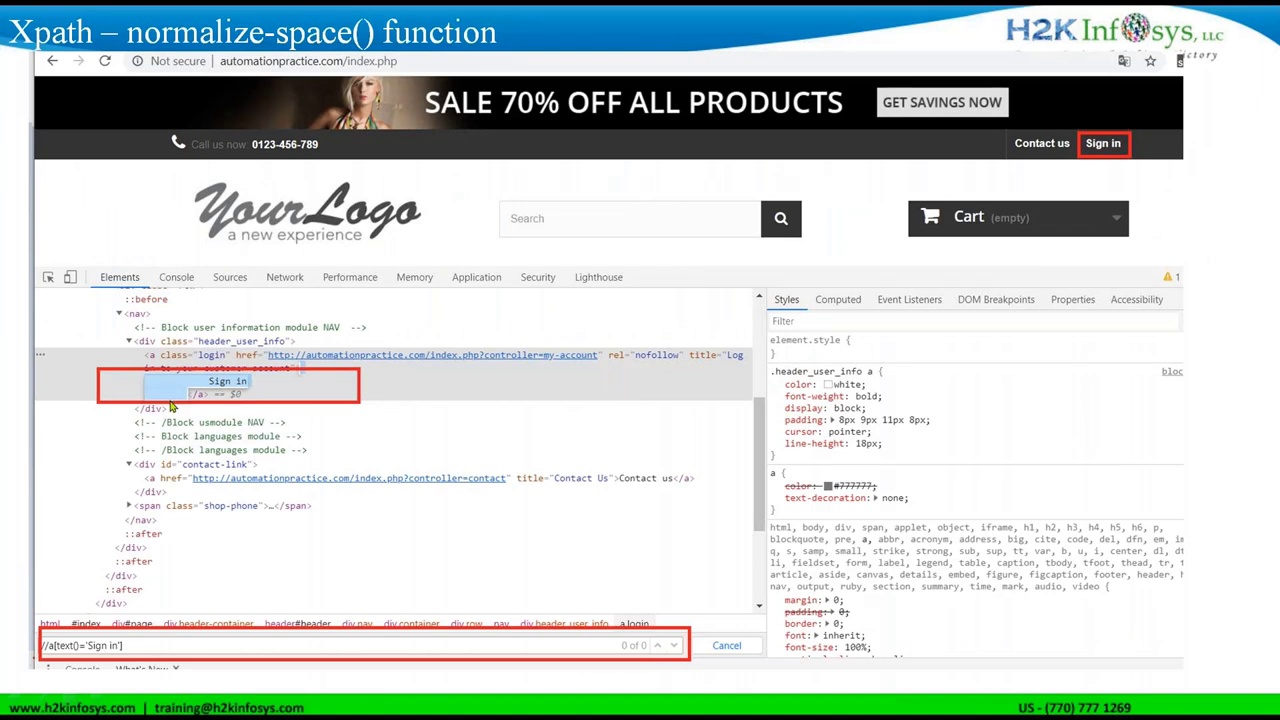
{"action": "mouse_move", "coordinate": [165, 397]}
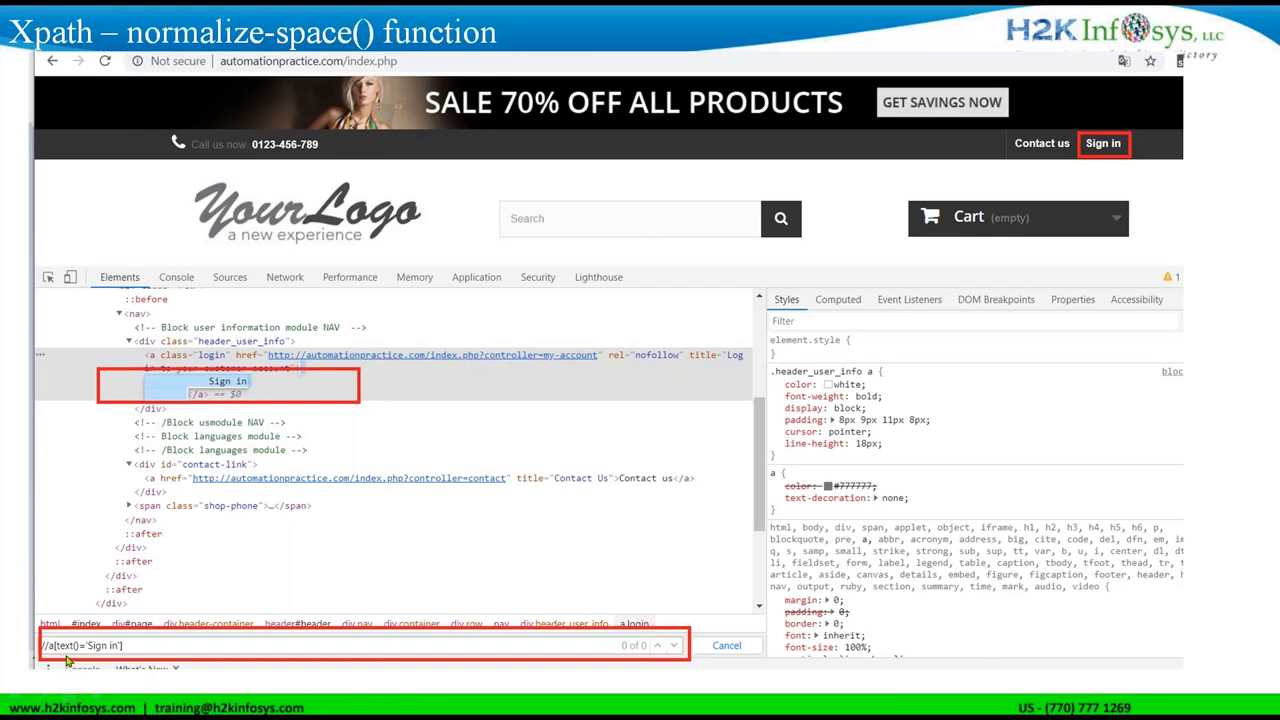
{"action": "mouse_move", "coordinate": [335, 700]}
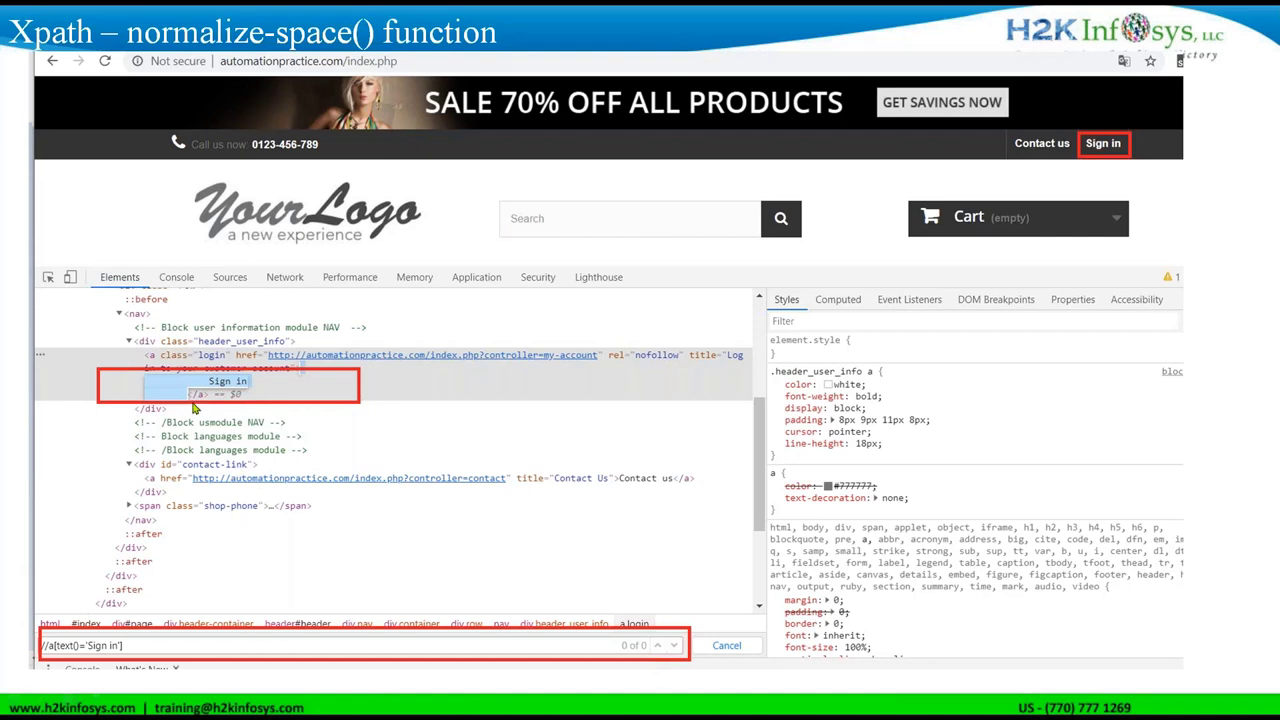
{"action": "mouse_move", "coordinate": [188, 396]}
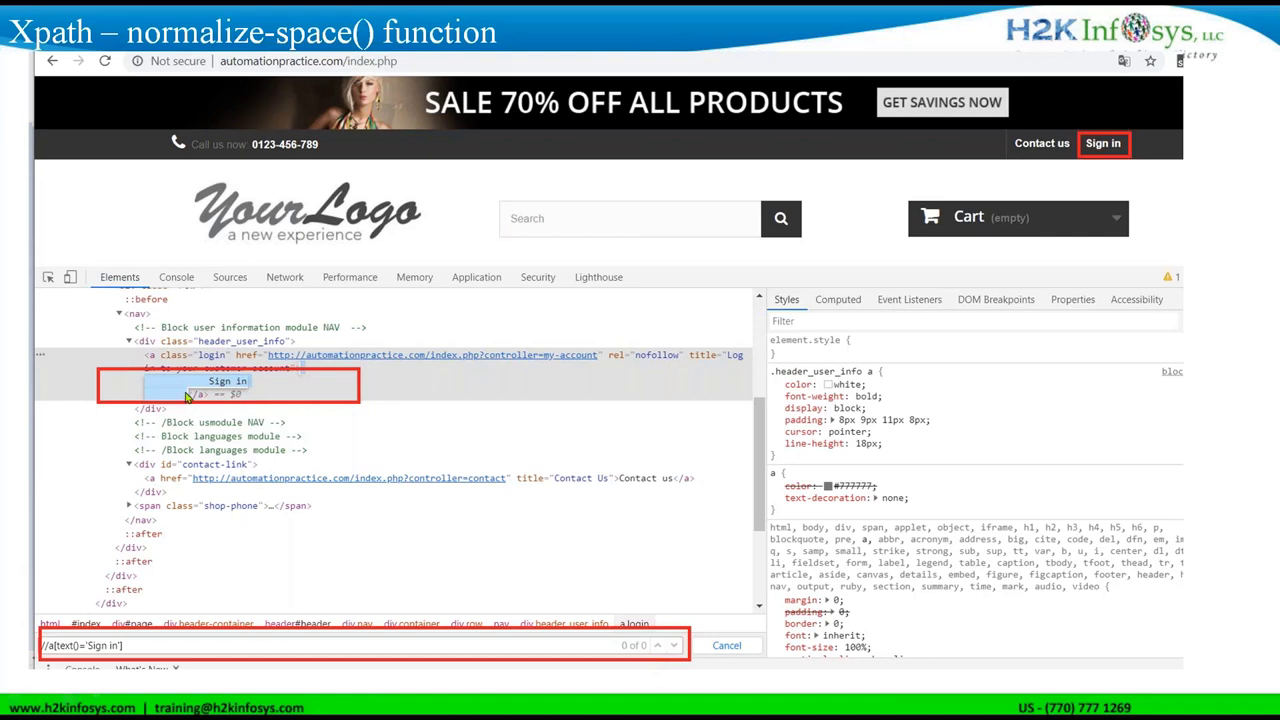
{"action": "mouse_move", "coordinate": [187, 408]}
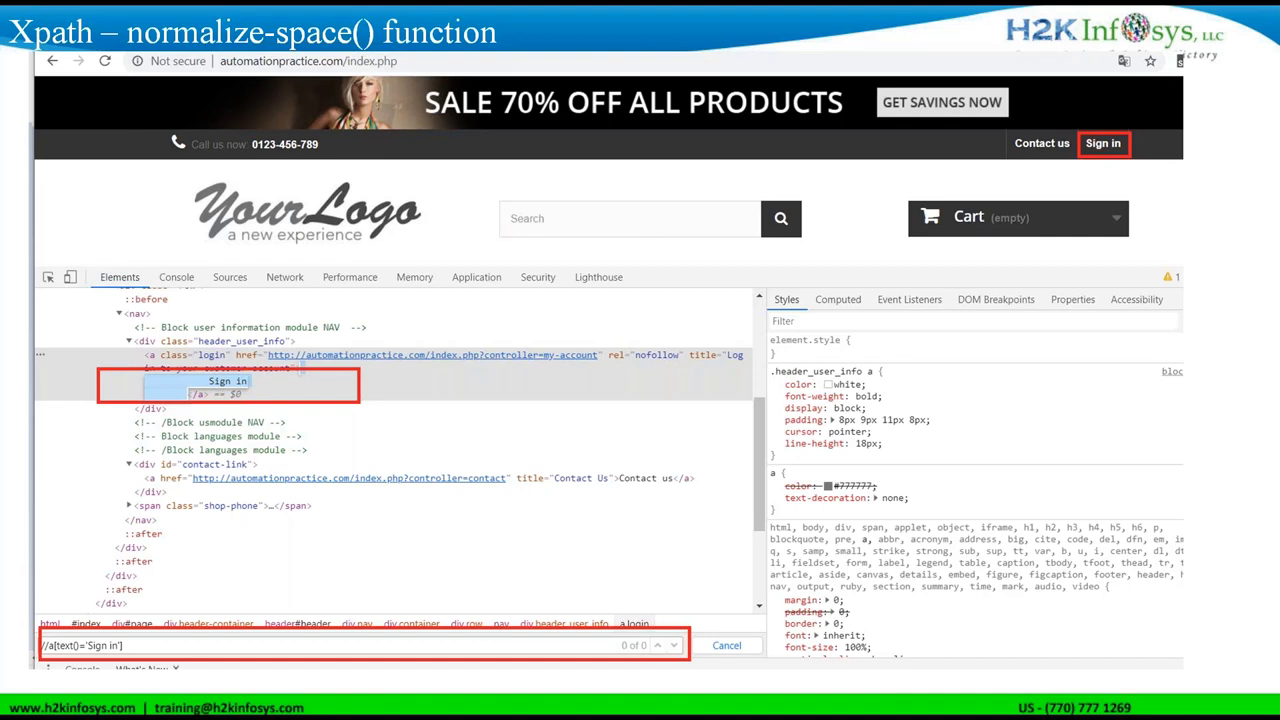
{"action": "mouse_move", "coordinate": [538, 426]}
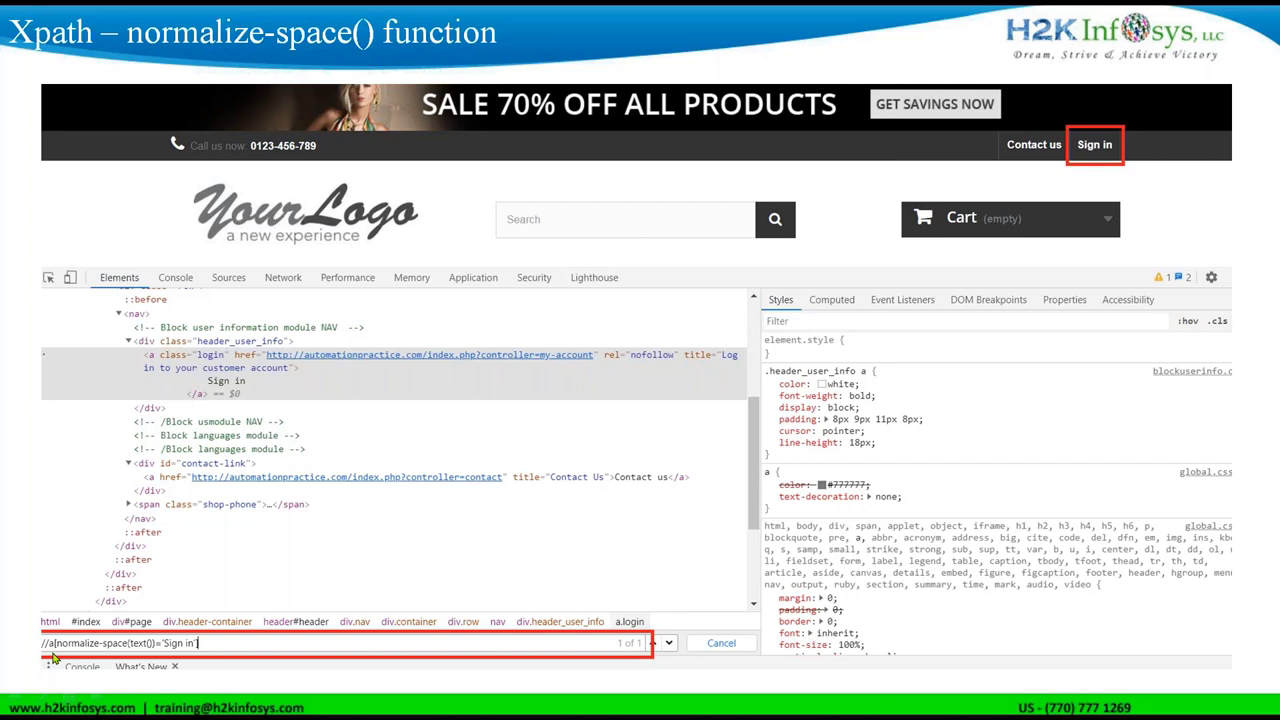
{"action": "mouse_move", "coordinate": [55, 675]}
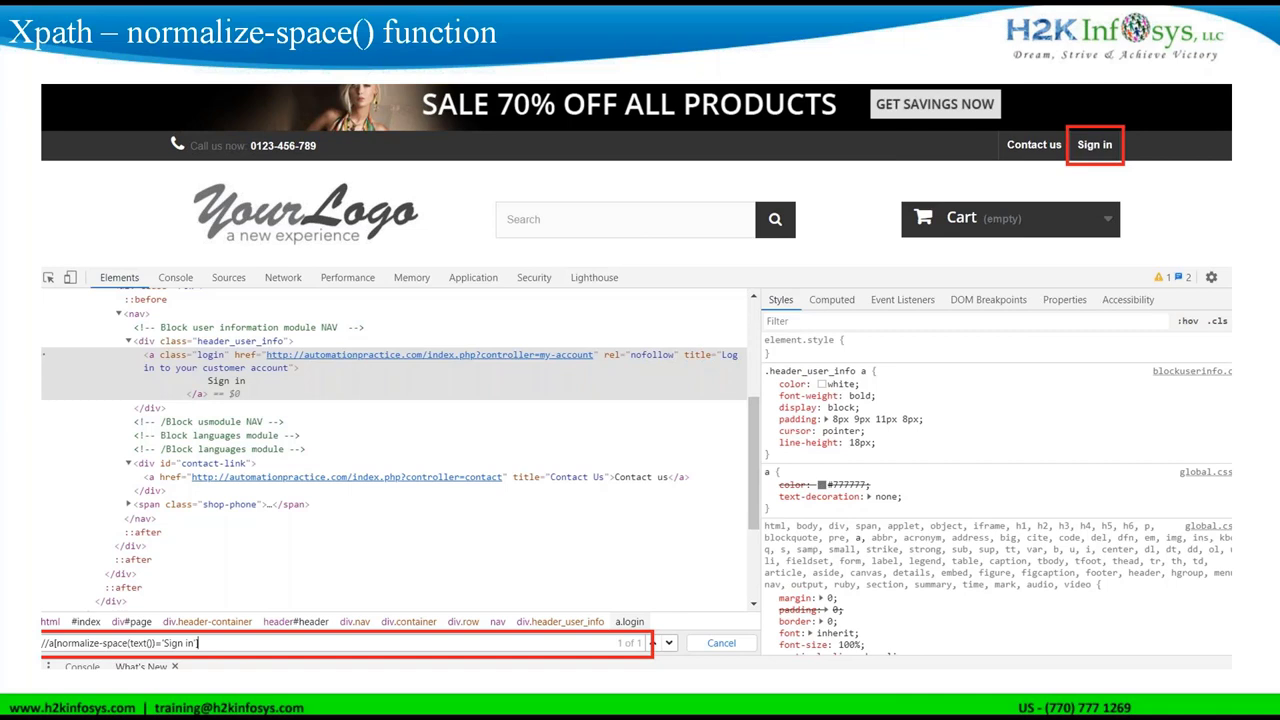
{"action": "mouse_move", "coordinate": [222, 402]}
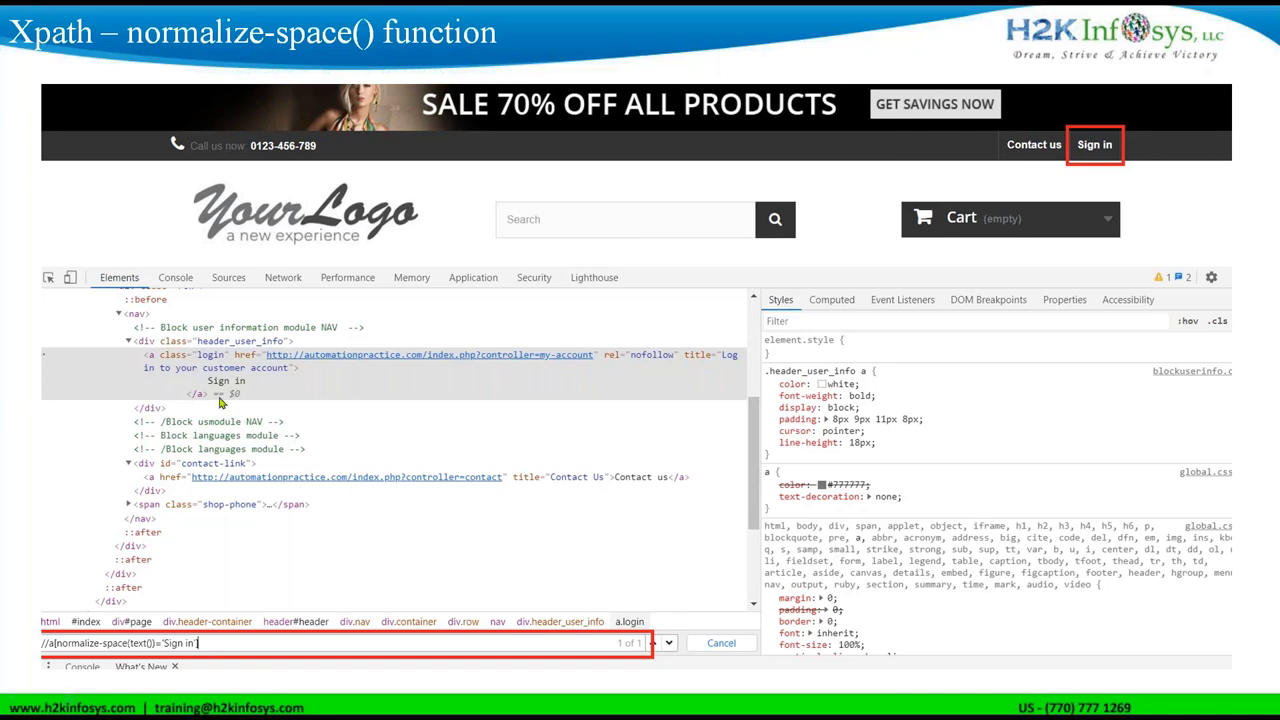
{"action": "mouse_move", "coordinate": [215, 386]}
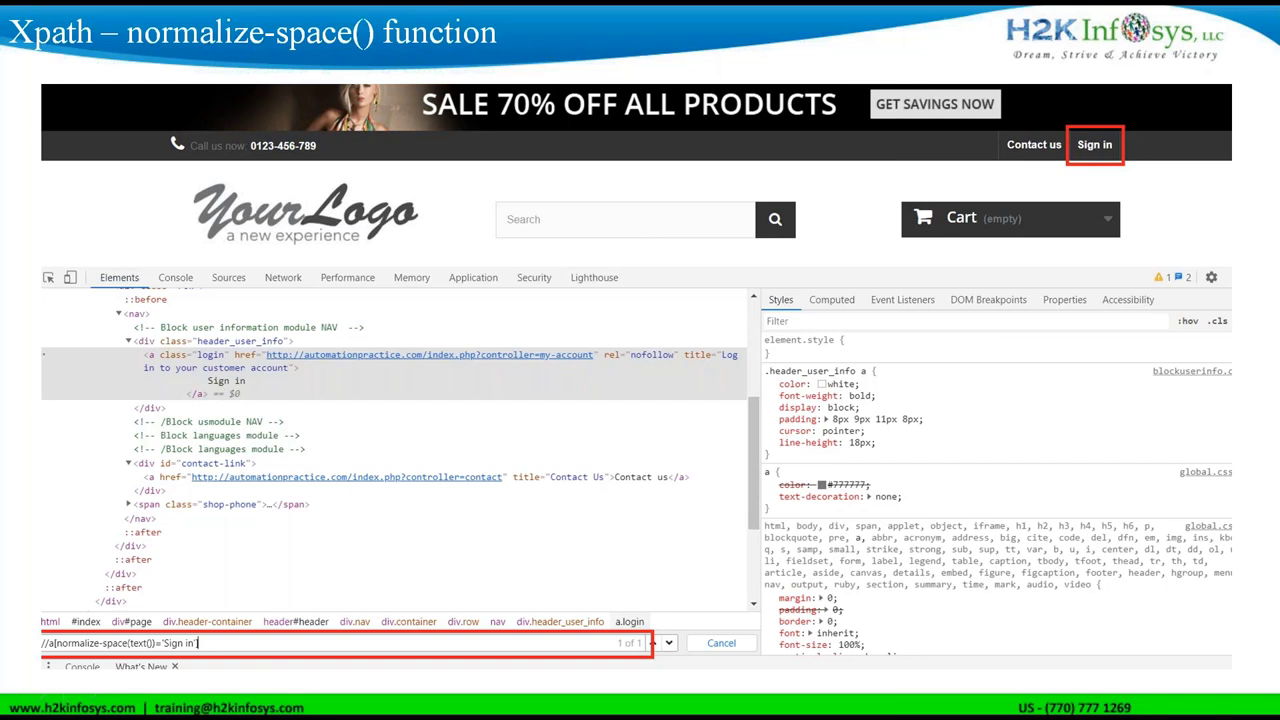
{"action": "mouse_move", "coordinate": [133, 653]}
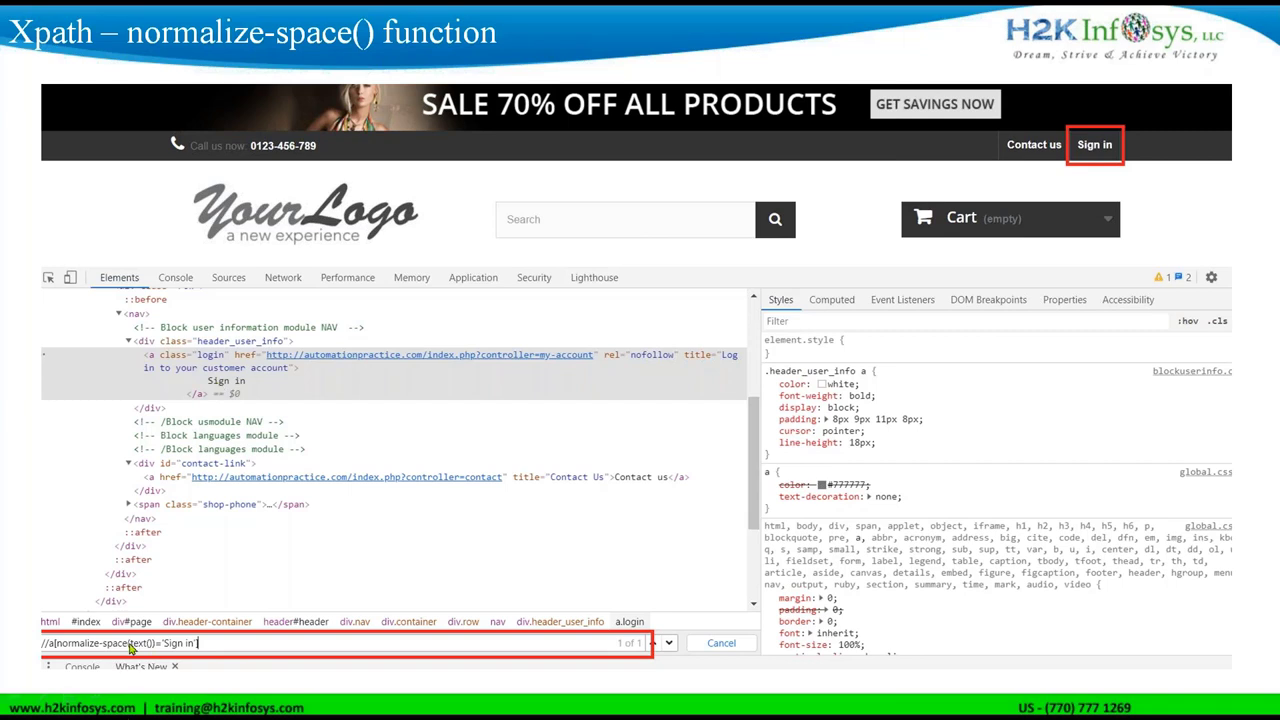
{"action": "mouse_move", "coordinate": [200, 644]}
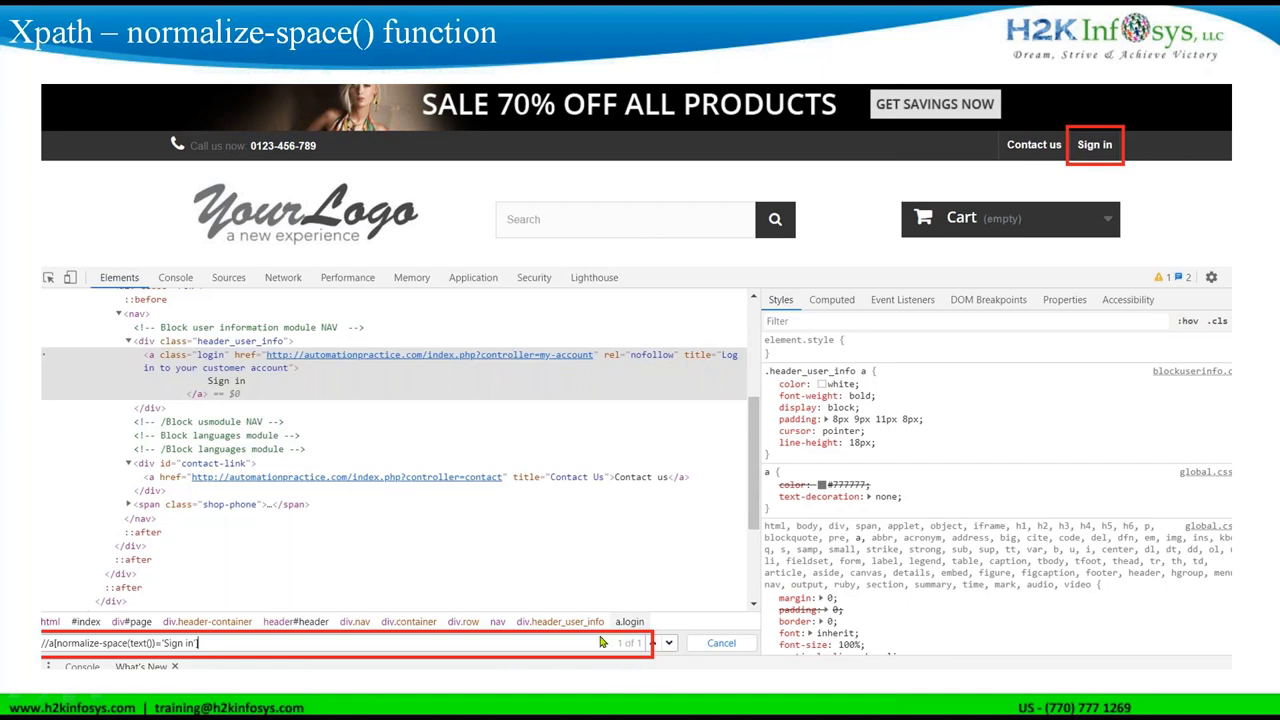
{"action": "mouse_move", "coordinate": [692, 308]}
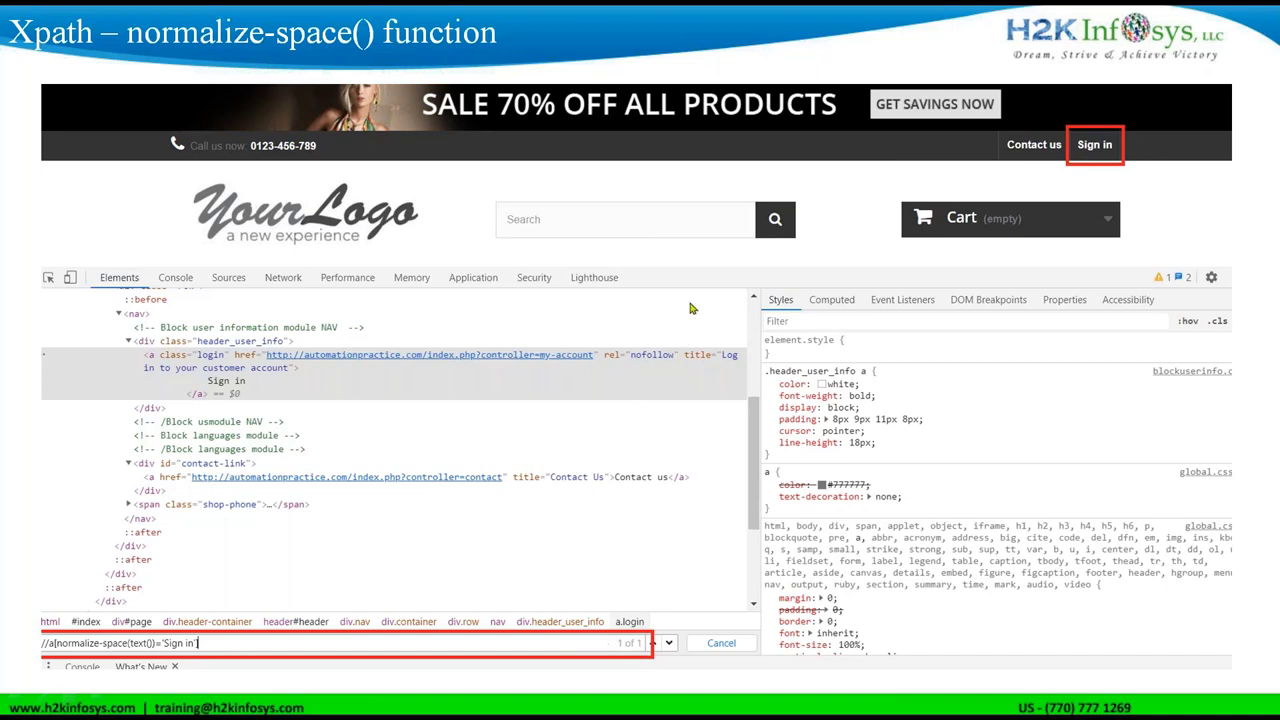